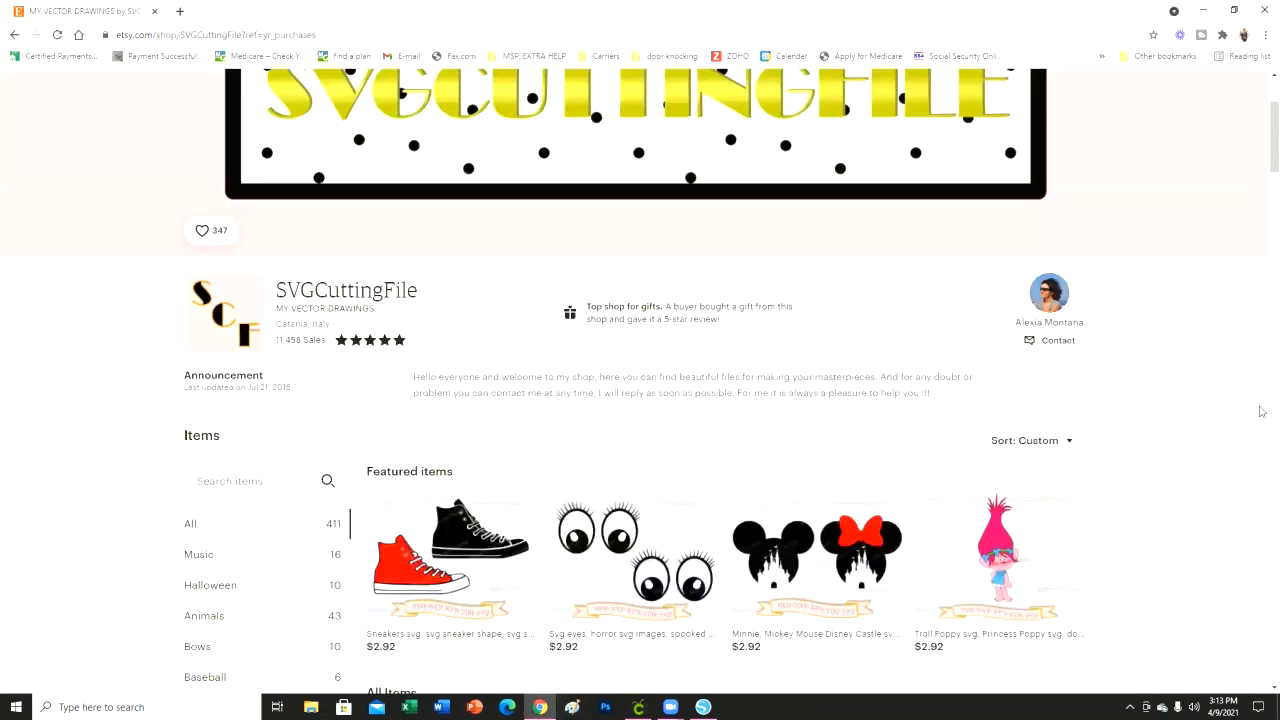
- Scroll down through the page and back up to review it
scroll("down", 3)
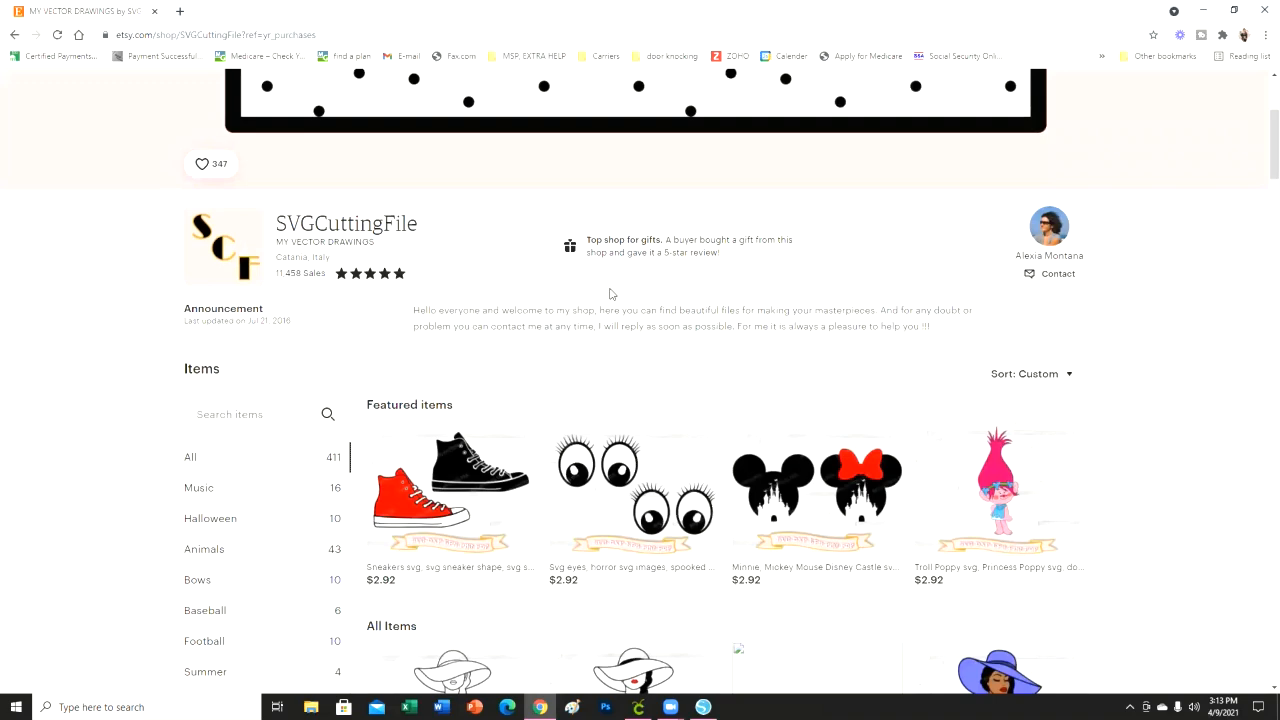
scroll("down", 3)
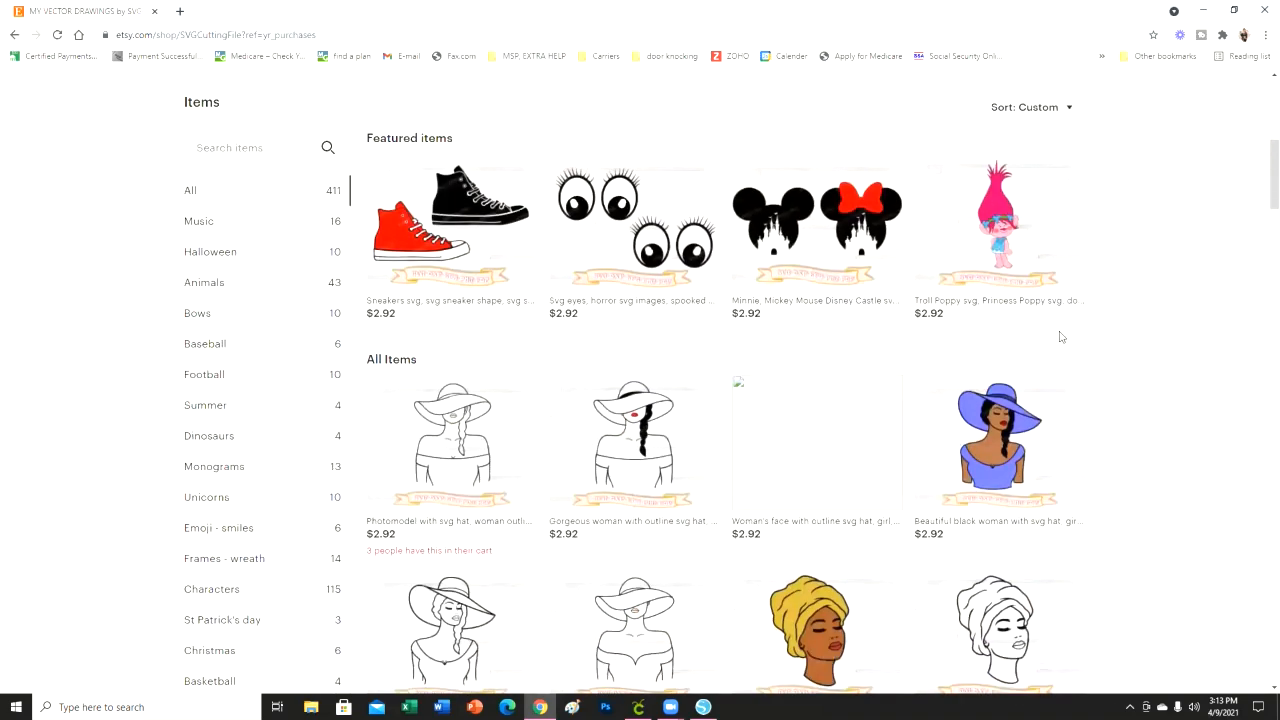
scroll("down", 3)
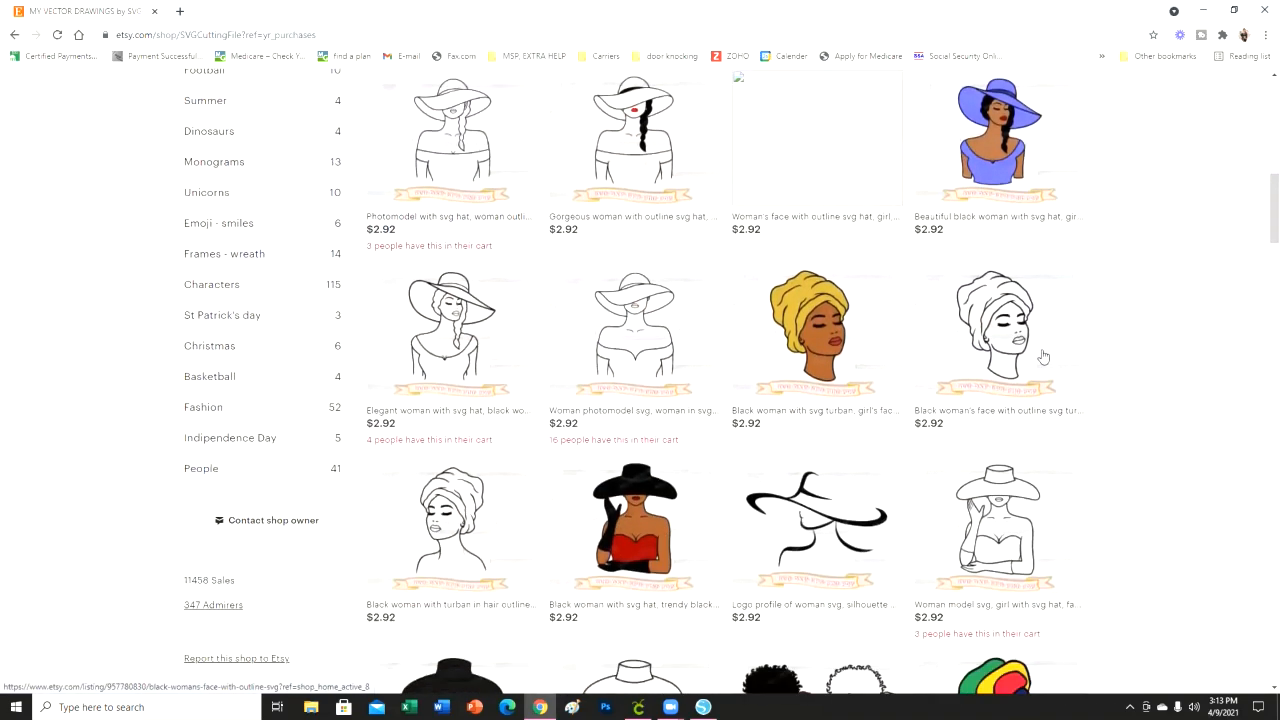
scroll("down", 3)
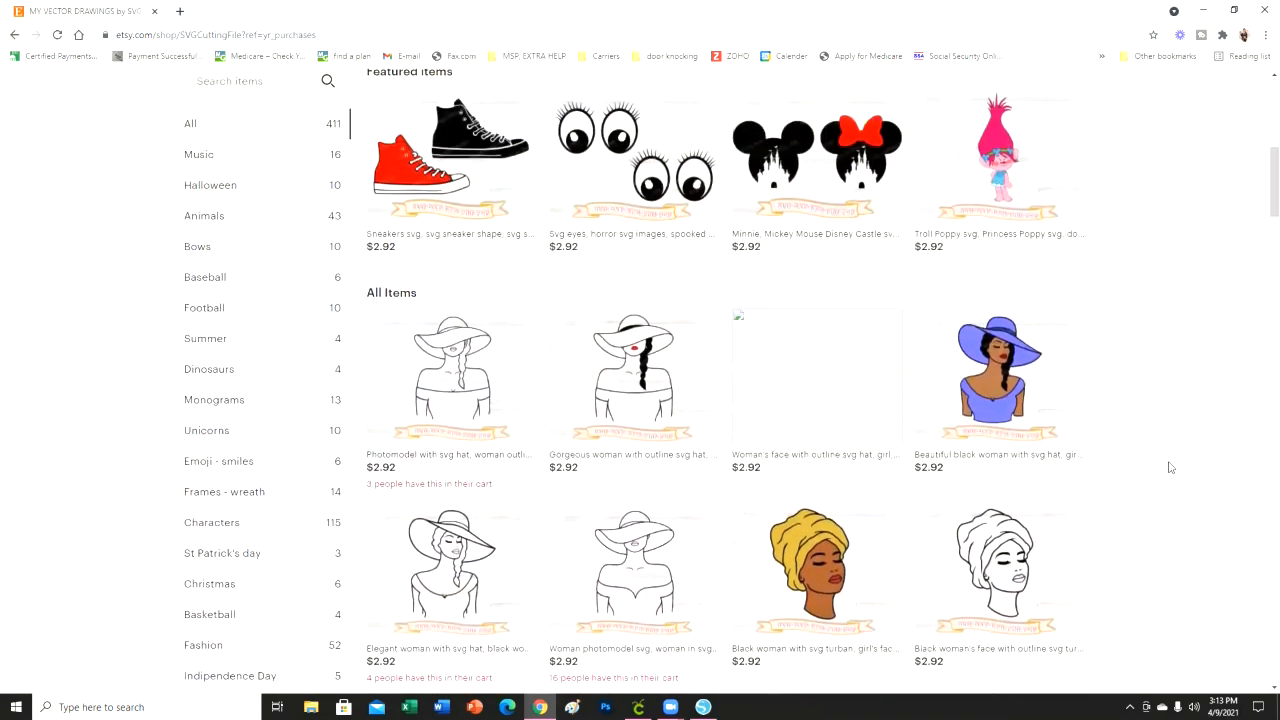
scroll("down", 3)
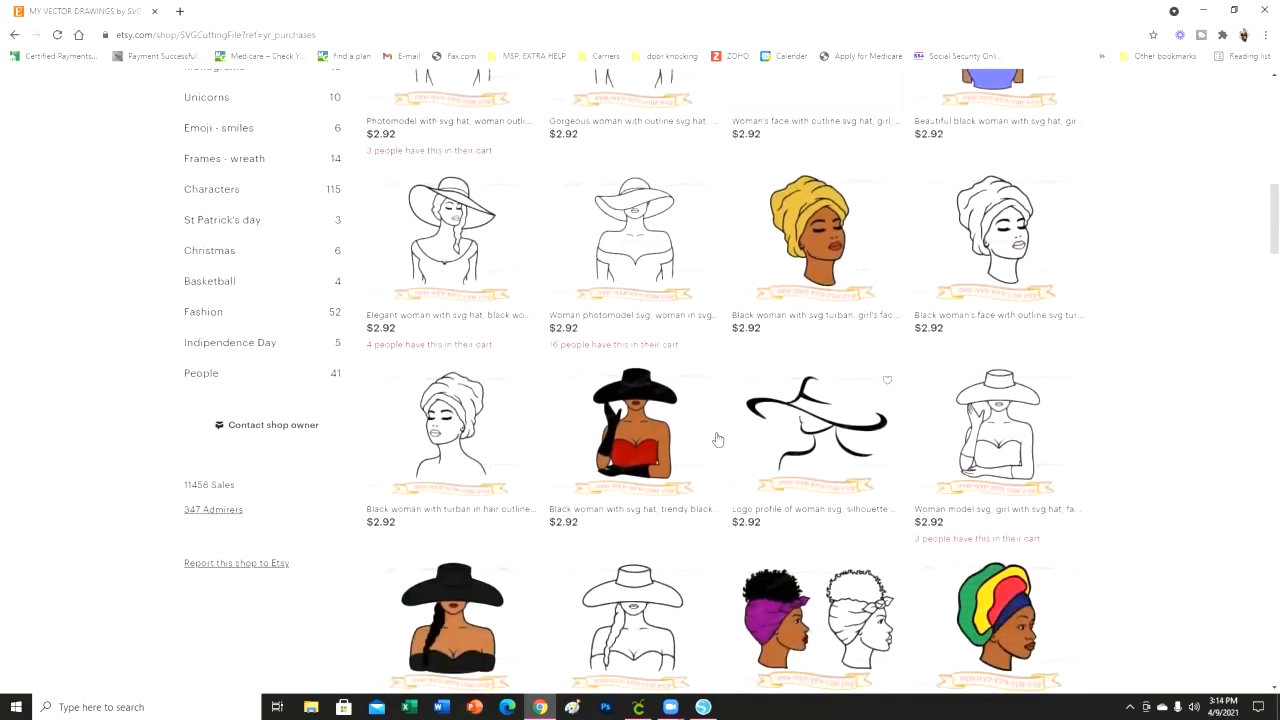
scroll("down", 3)
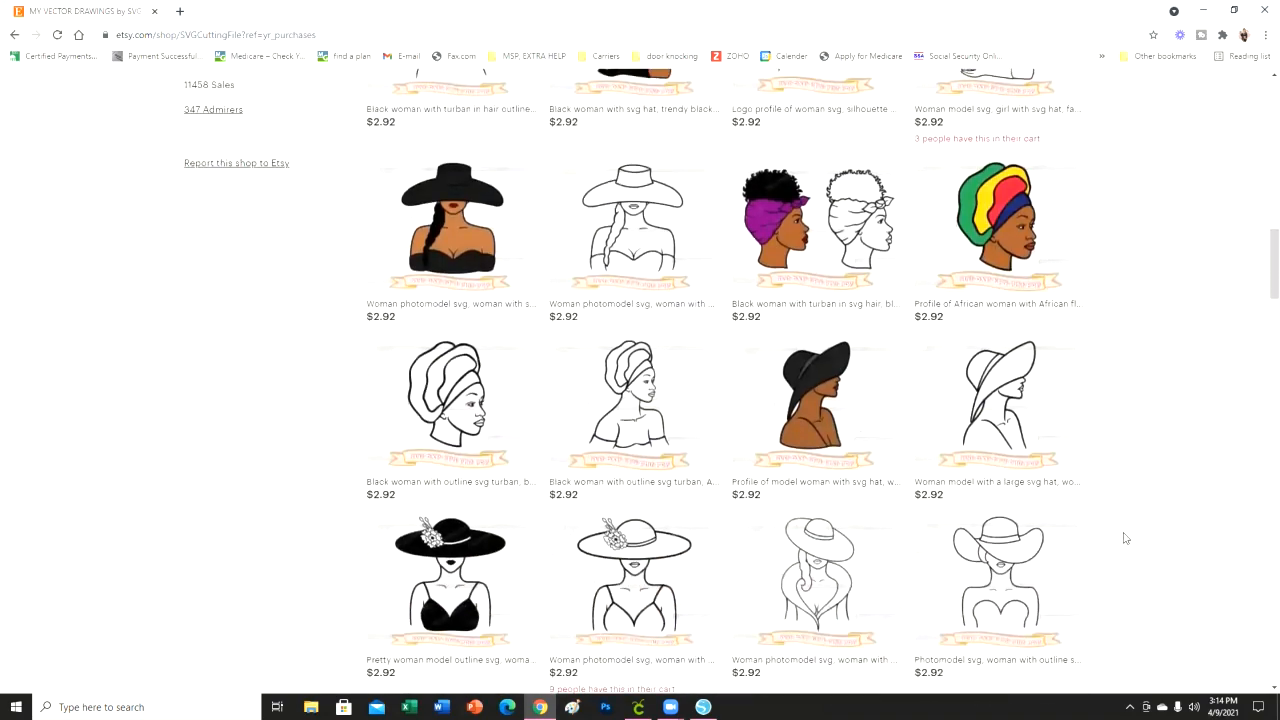
scroll("down", 3)
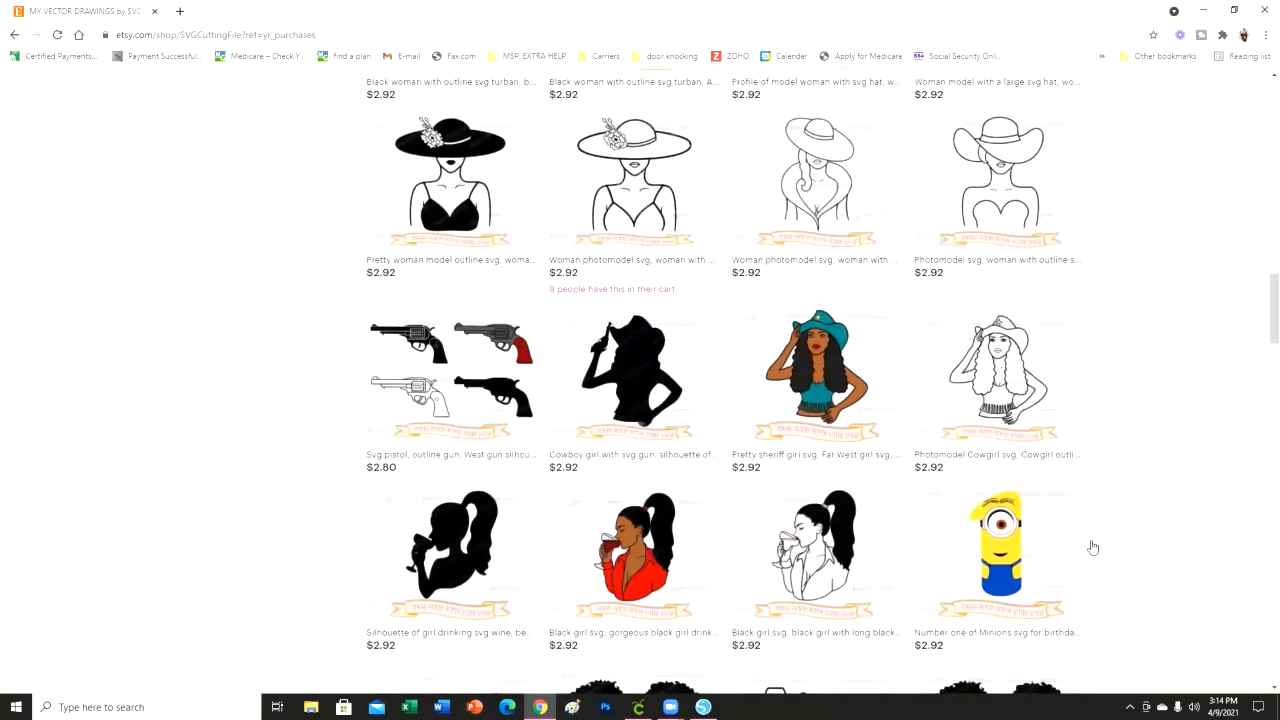
scroll("down", 3)
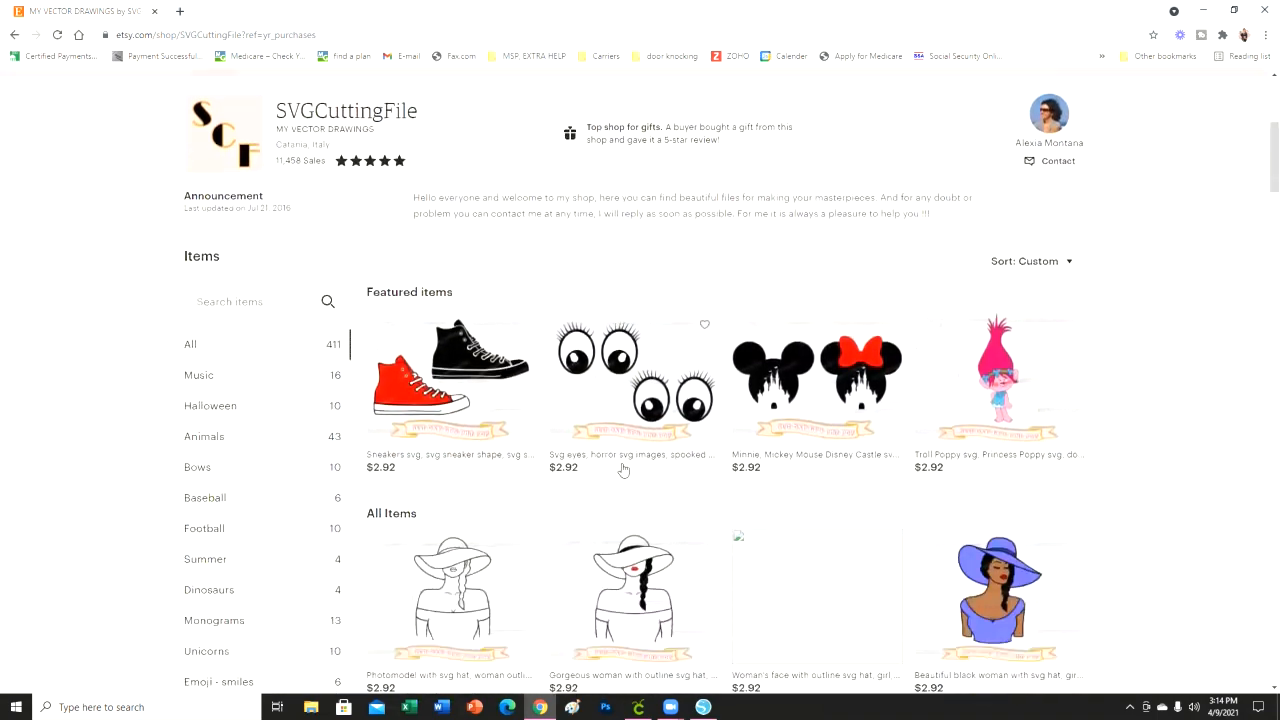
scroll("down", 3)
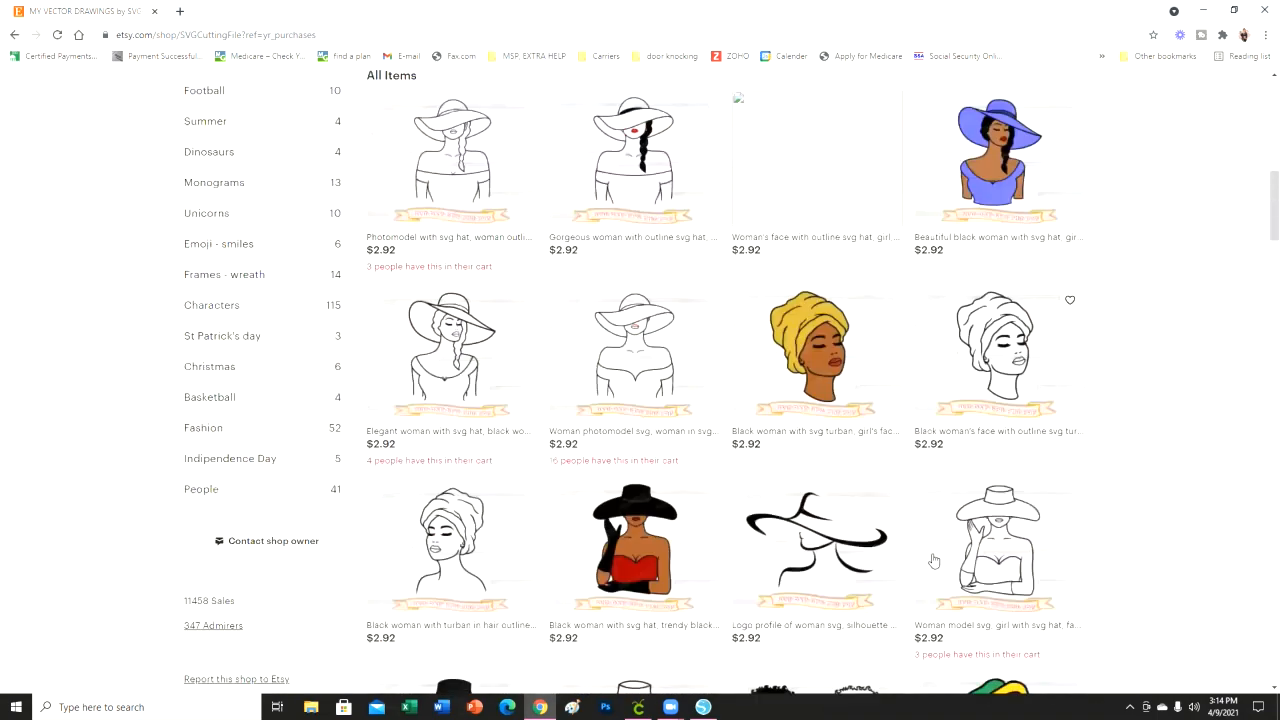
scroll("up", 3)
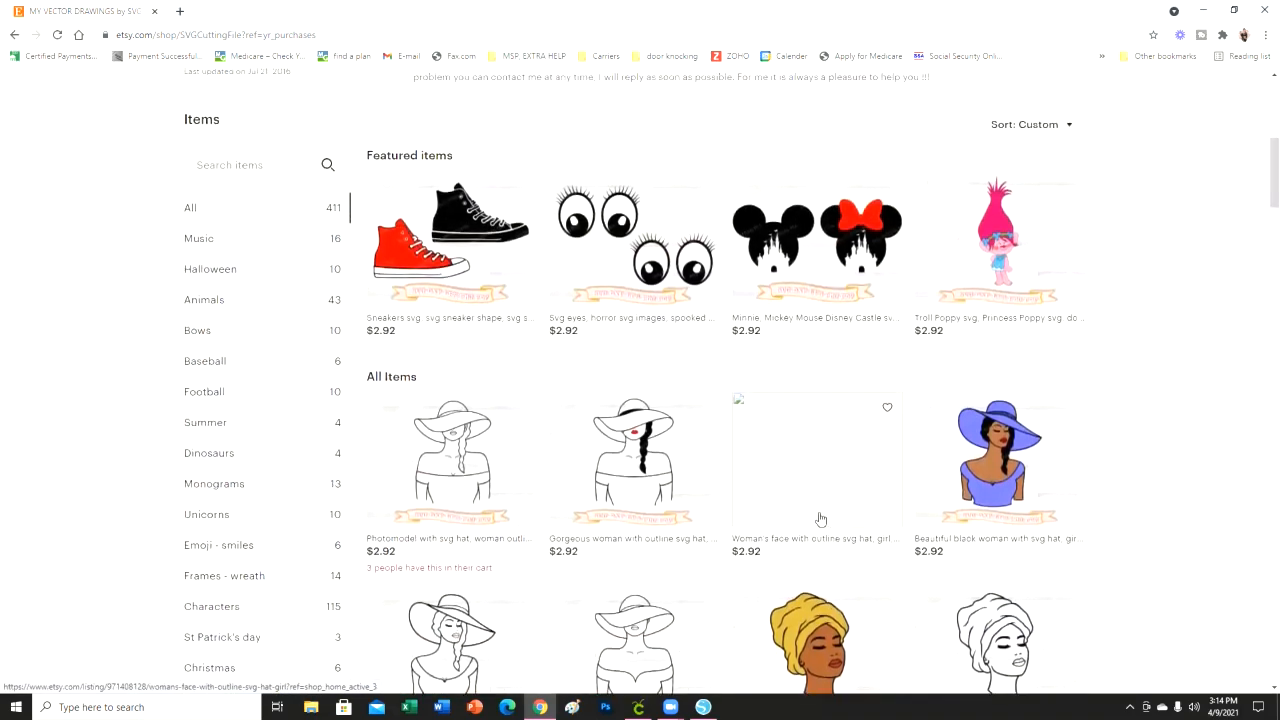
scroll("up", 3)
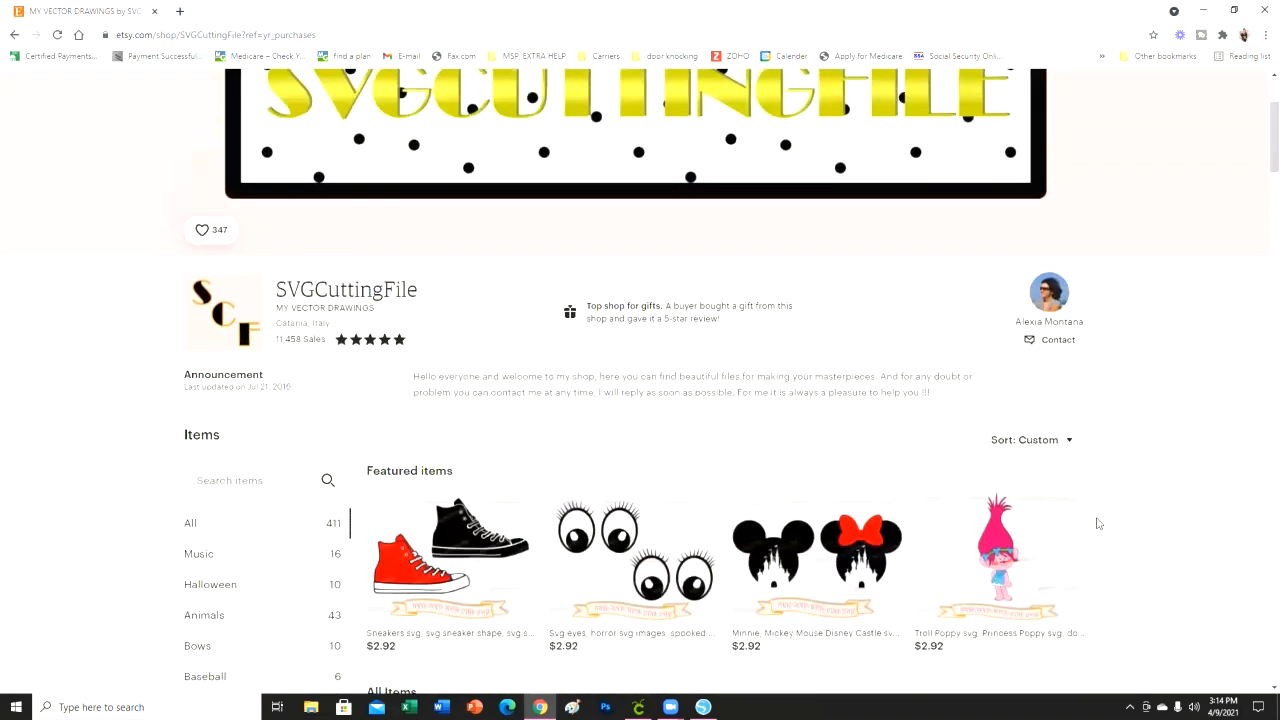
scroll("up", 3)
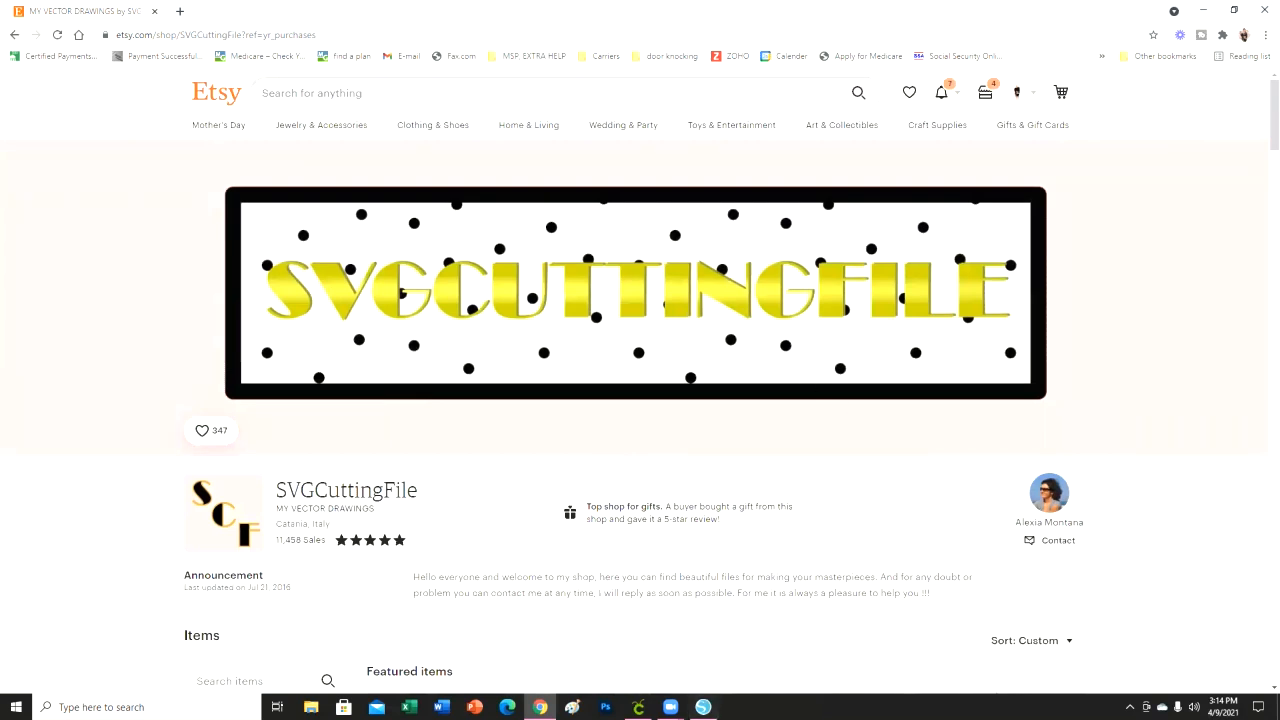
- Resize the woman-in-hat design to 10.5 in wide by 13.5 in tall
left_click(637, 707)
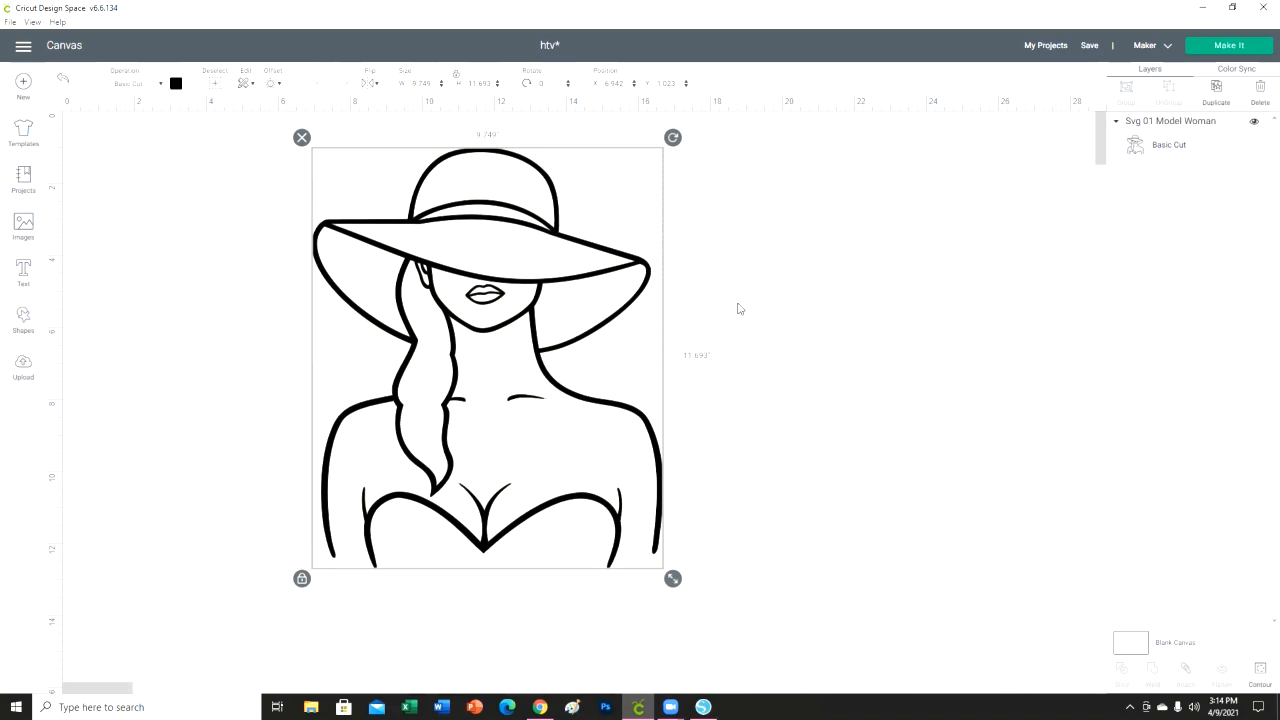
mouse_move(530, 446)
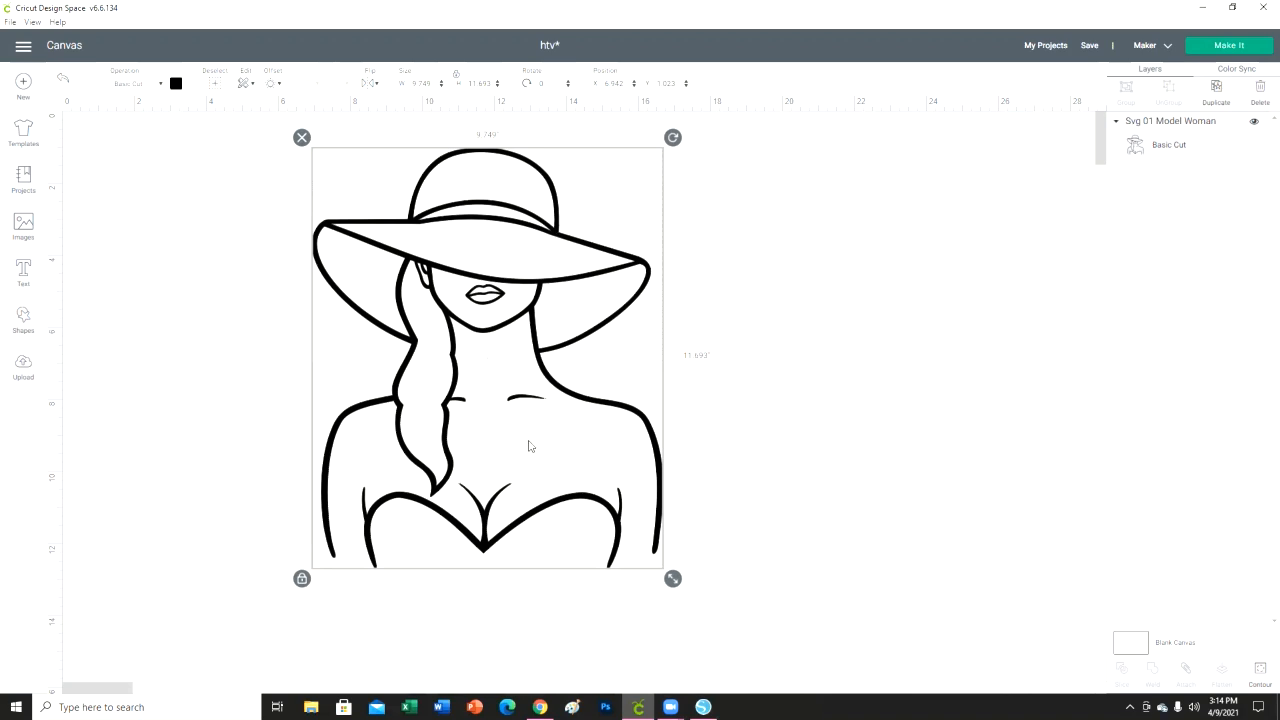
mouse_move(535, 414)
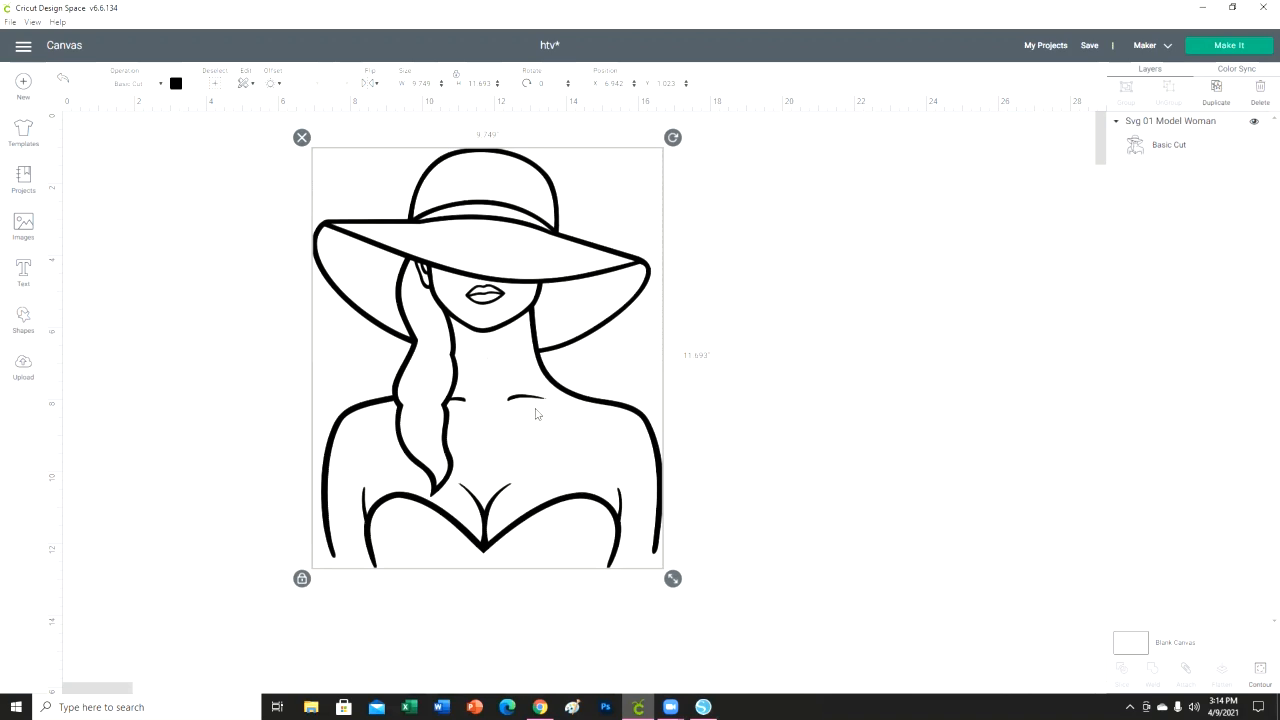
mouse_move(555, 142)
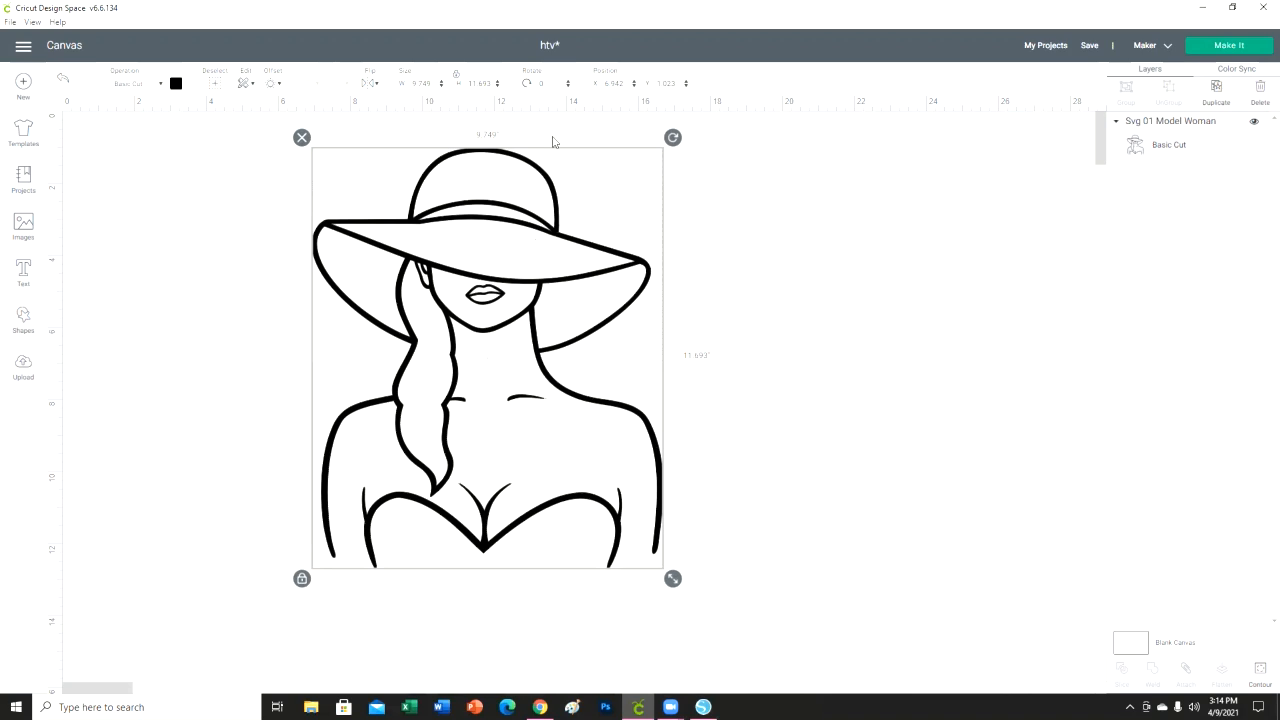
triple_click(423, 83)
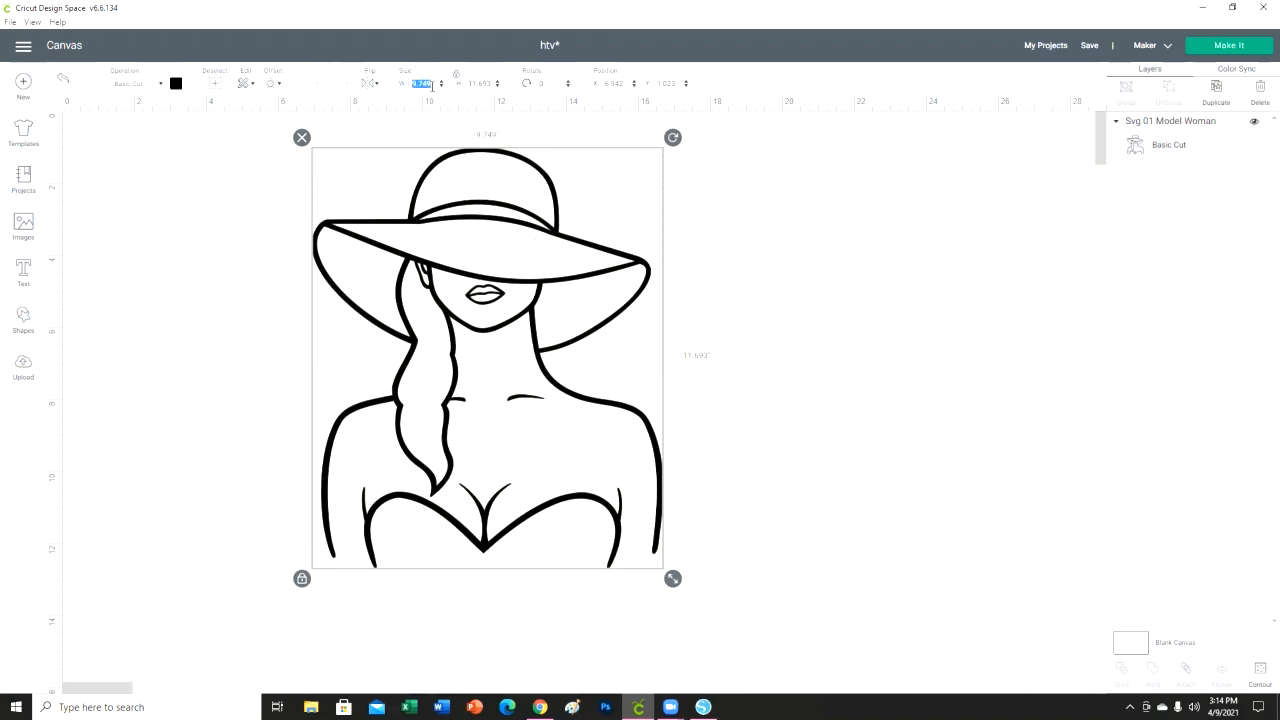
mouse_move(825, 367)
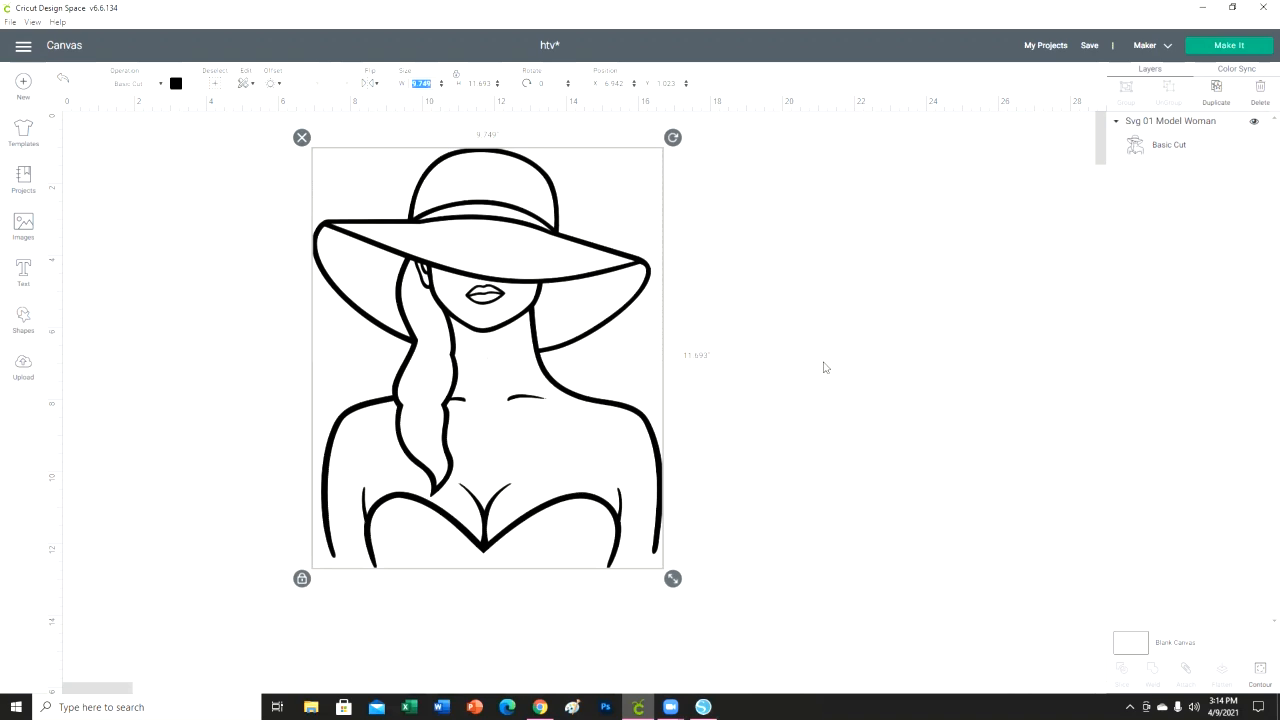
left_click_drag(673, 578, 718, 632)
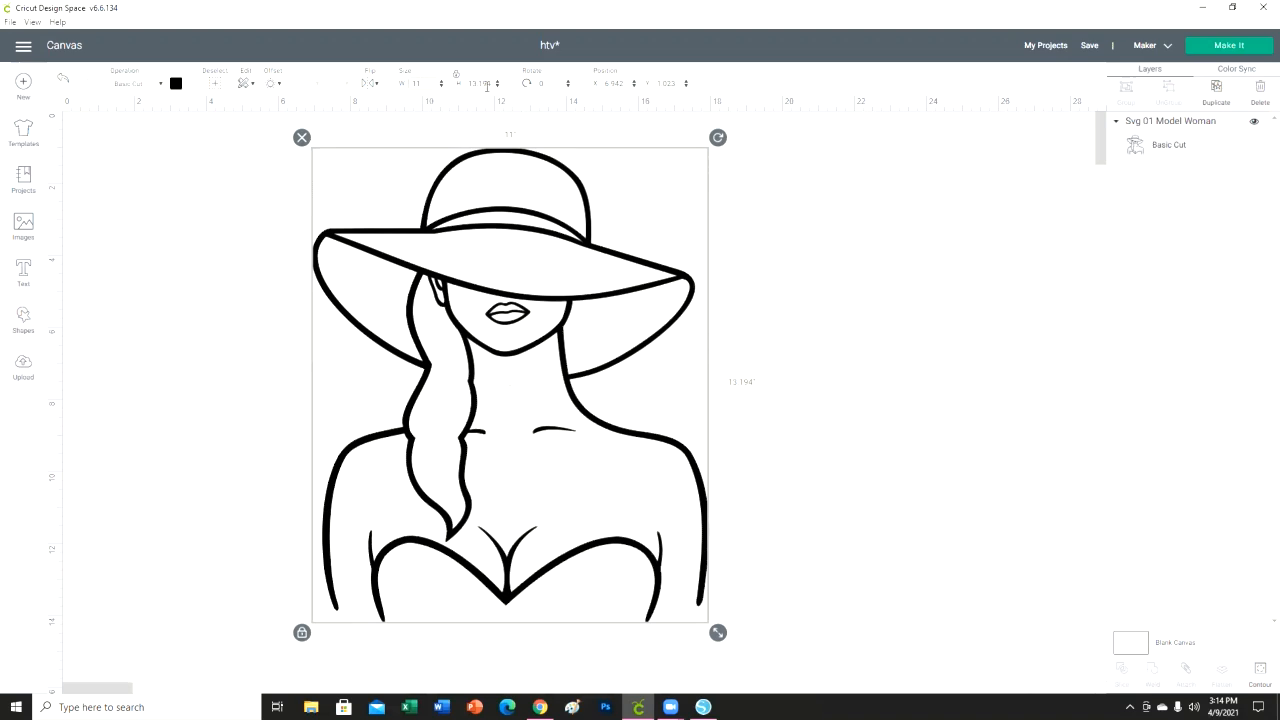
mouse_move(862, 293)
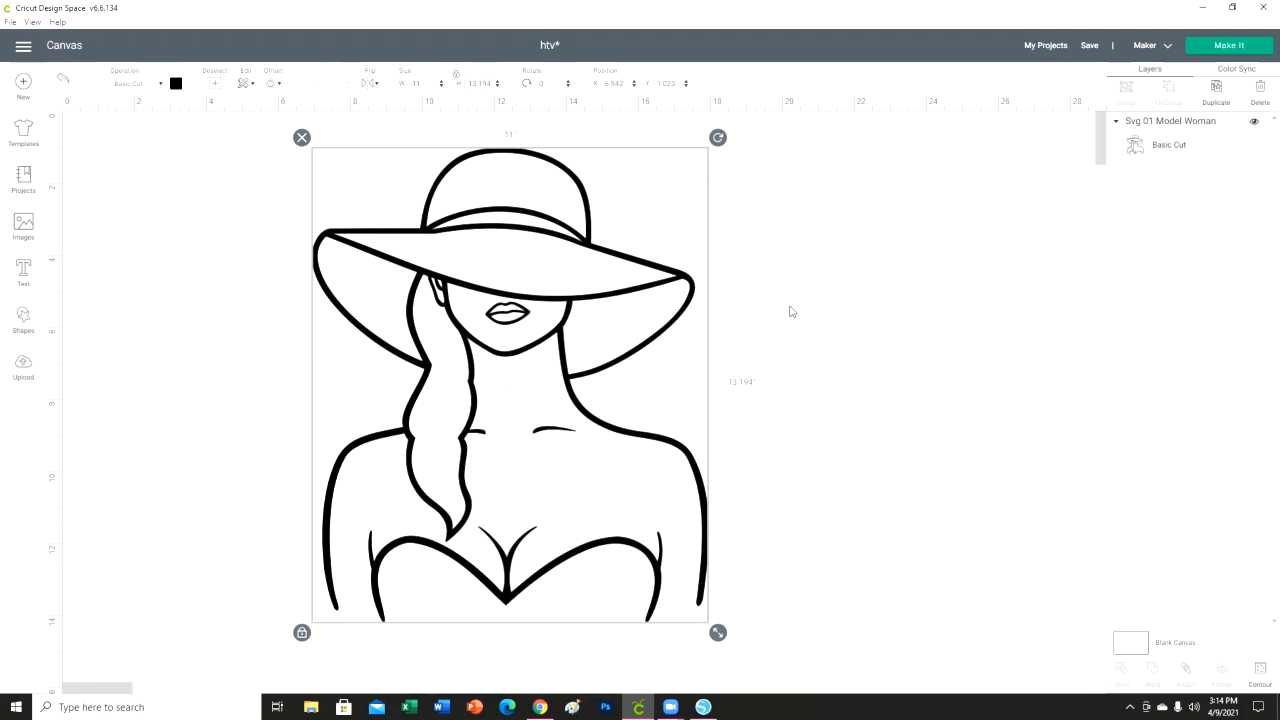
left_click(479, 83)
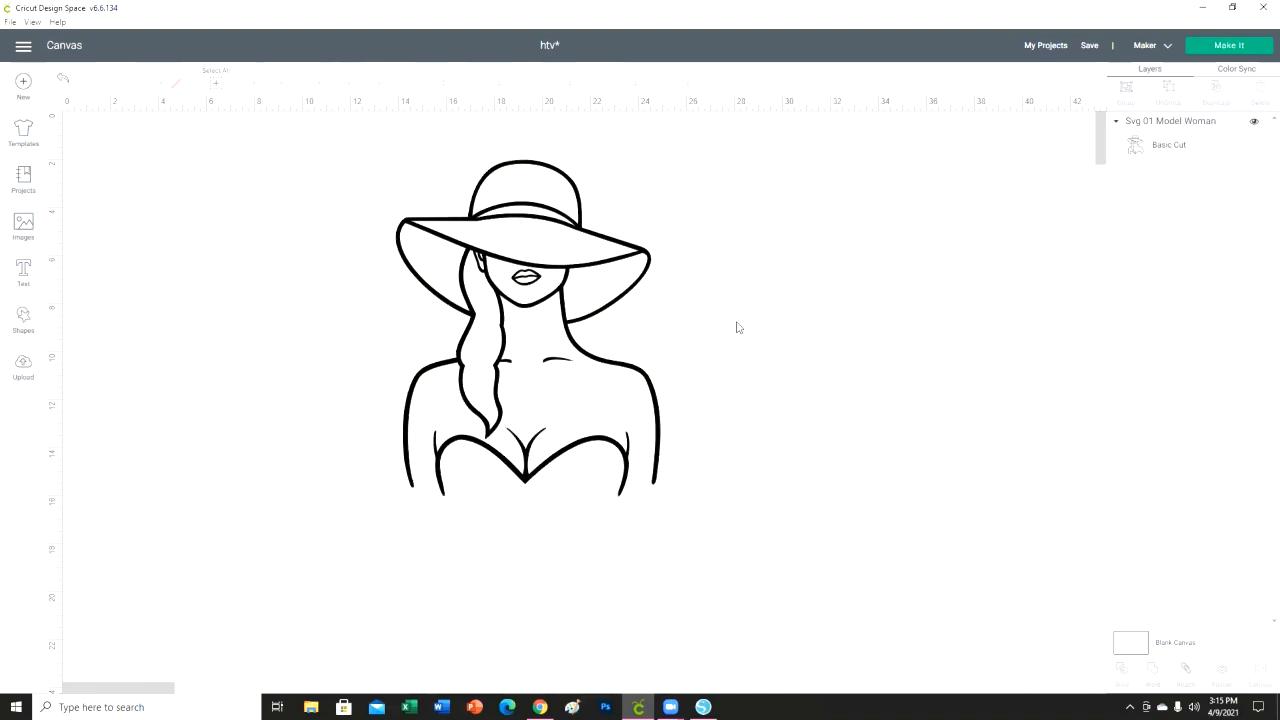
mouse_move(570, 382)
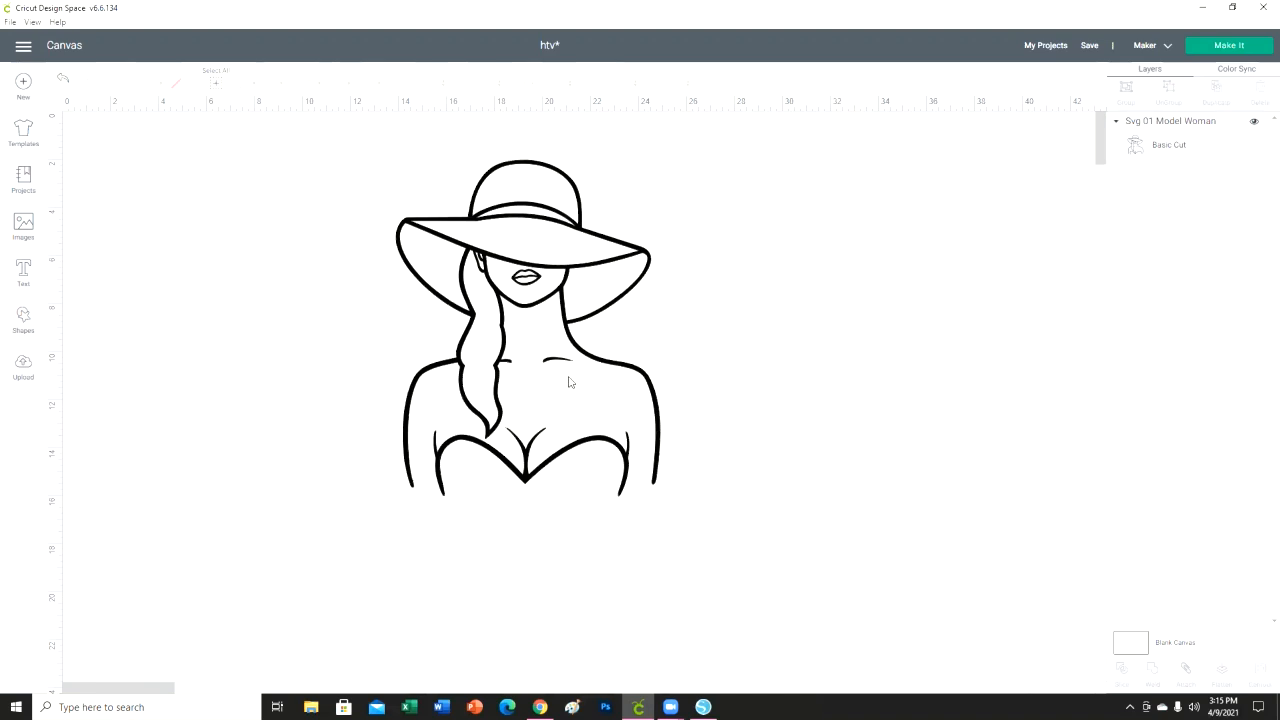
left_click(530, 330)
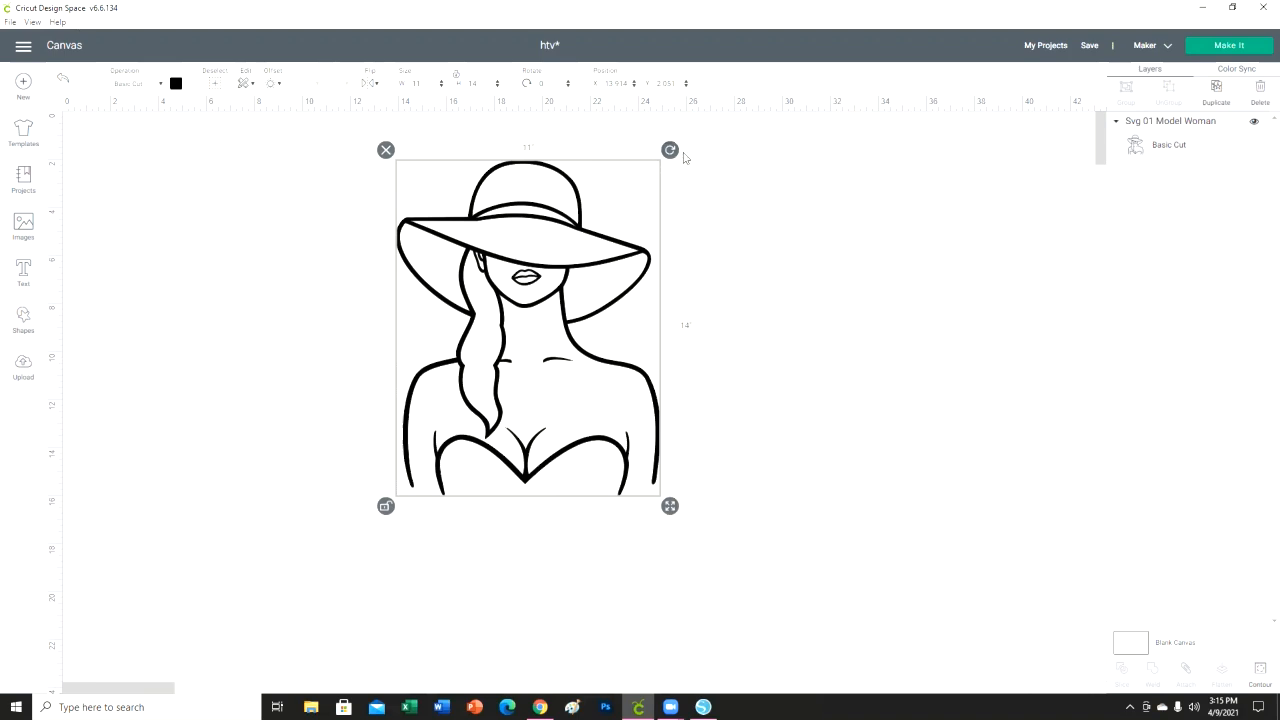
mouse_move(785, 170)
type("13.5")
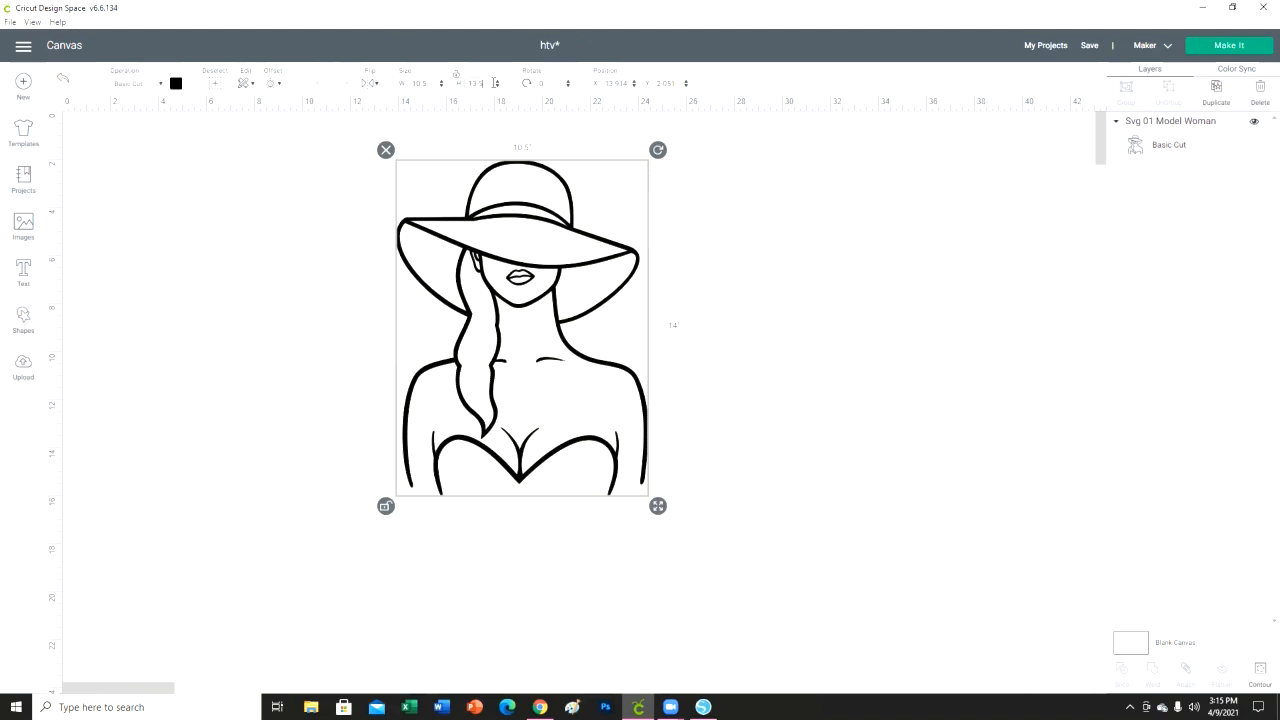
left_click(527, 155)
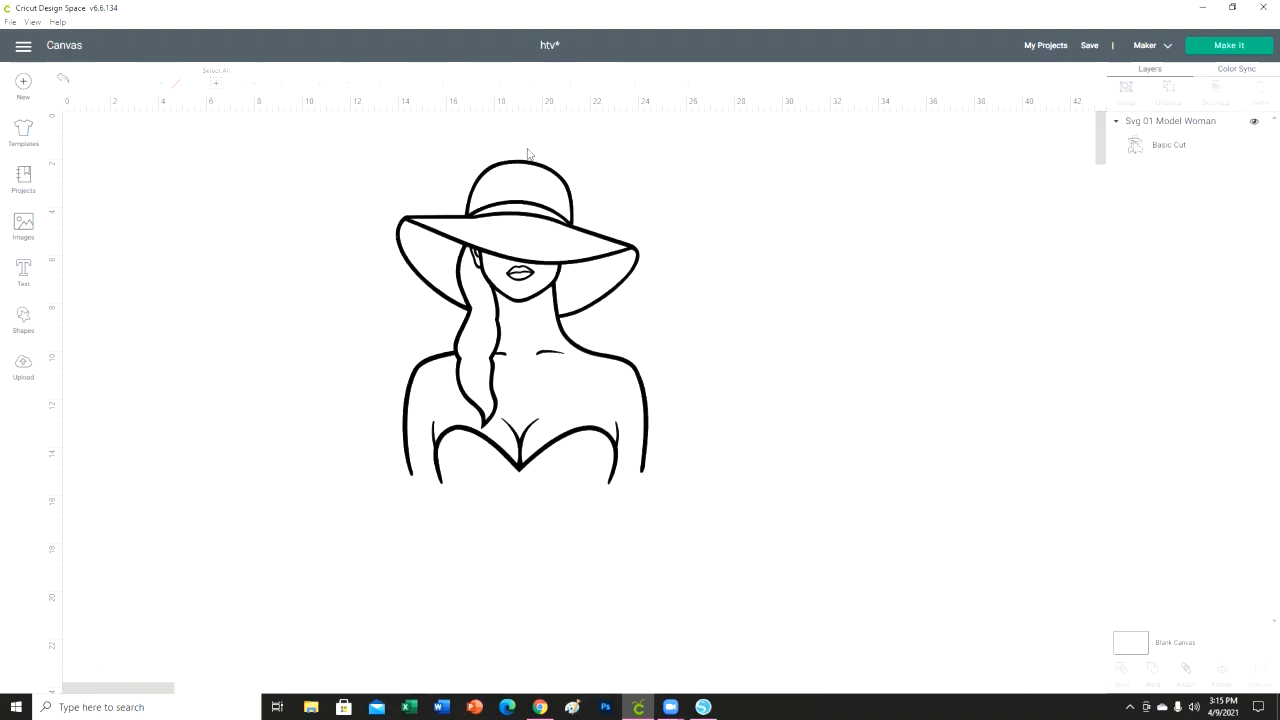
mouse_move(620, 208)
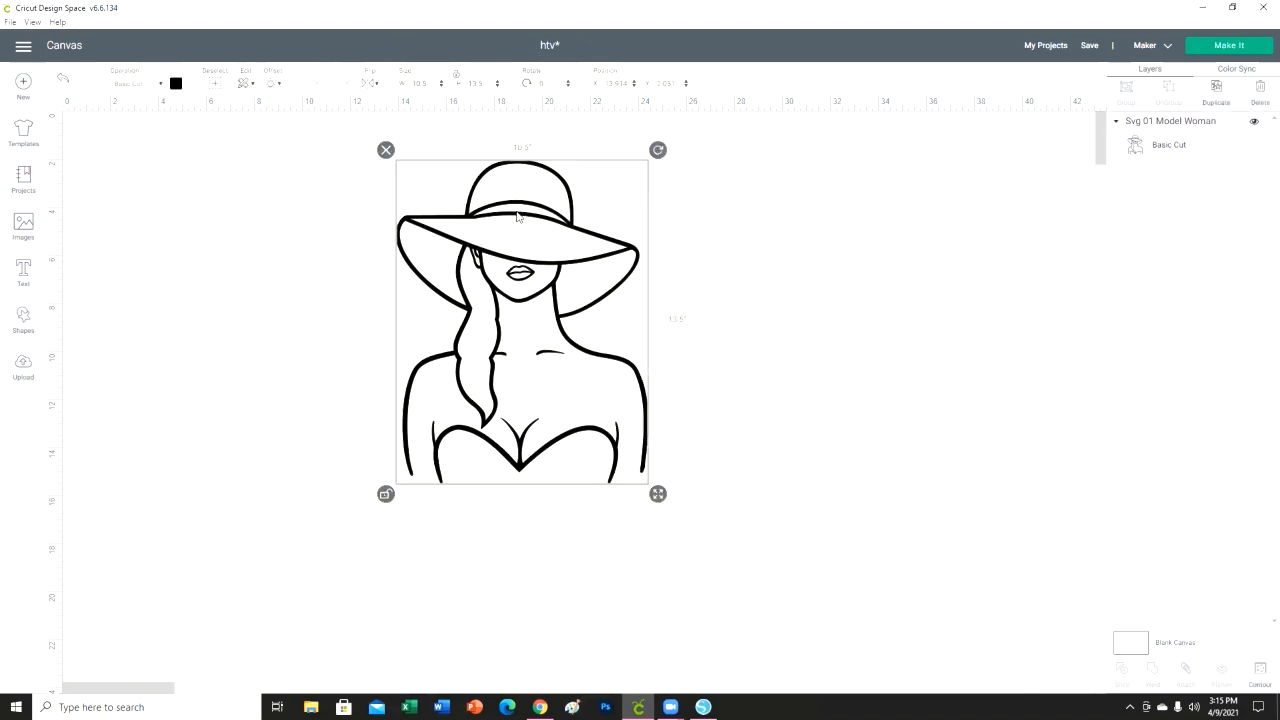
mouse_move(737, 381)
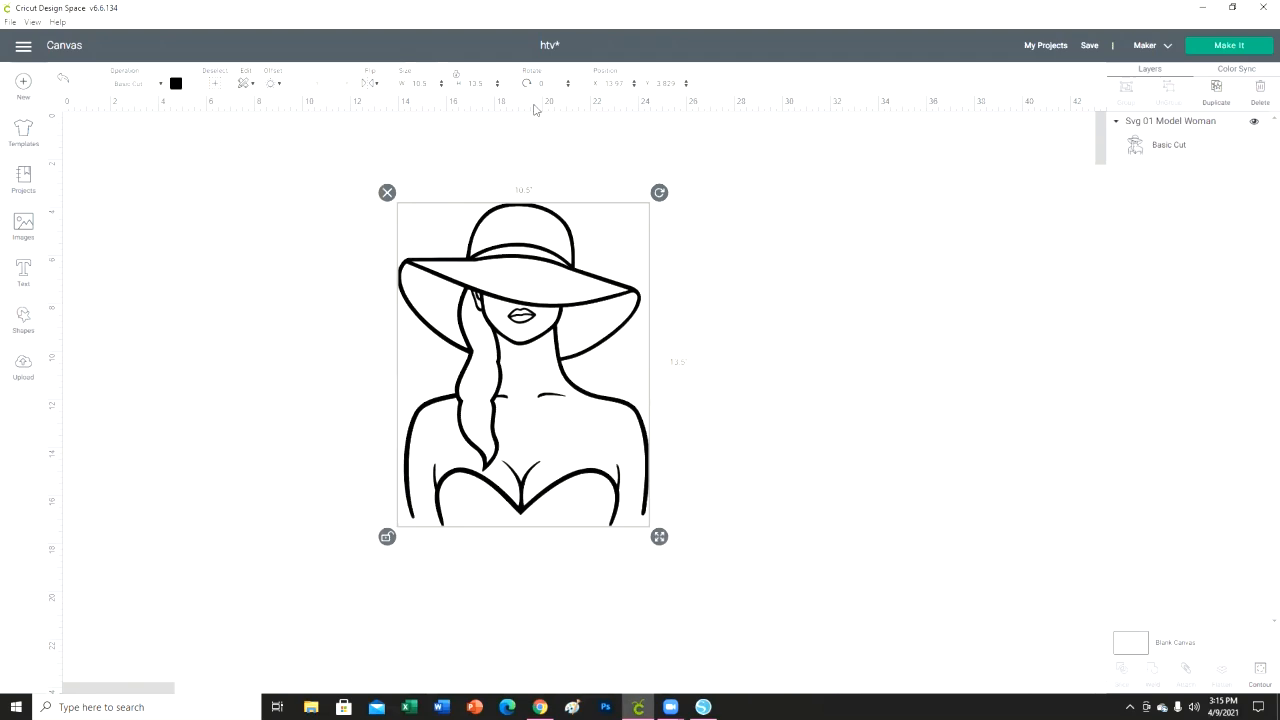
mouse_move(1059, 295)
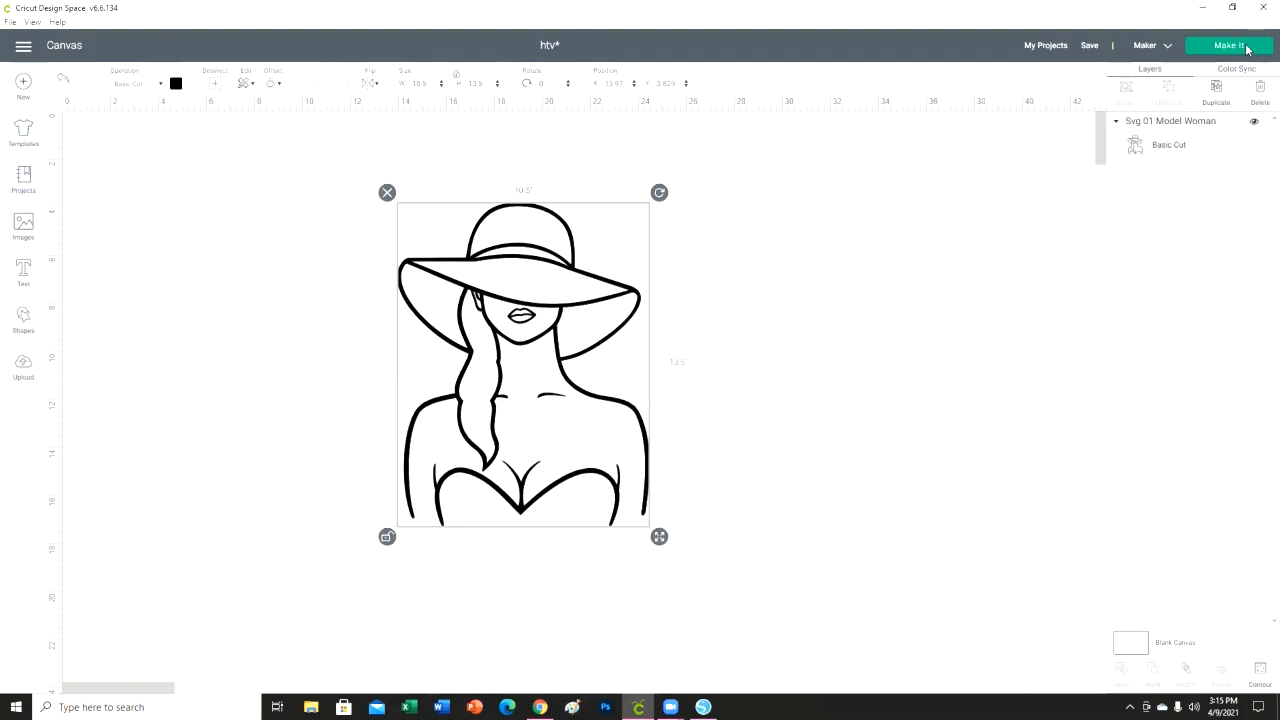
- Start Make It with Mirror on a 12" x 24" mat, accept the size warning, and continue
left_click(1228, 45)
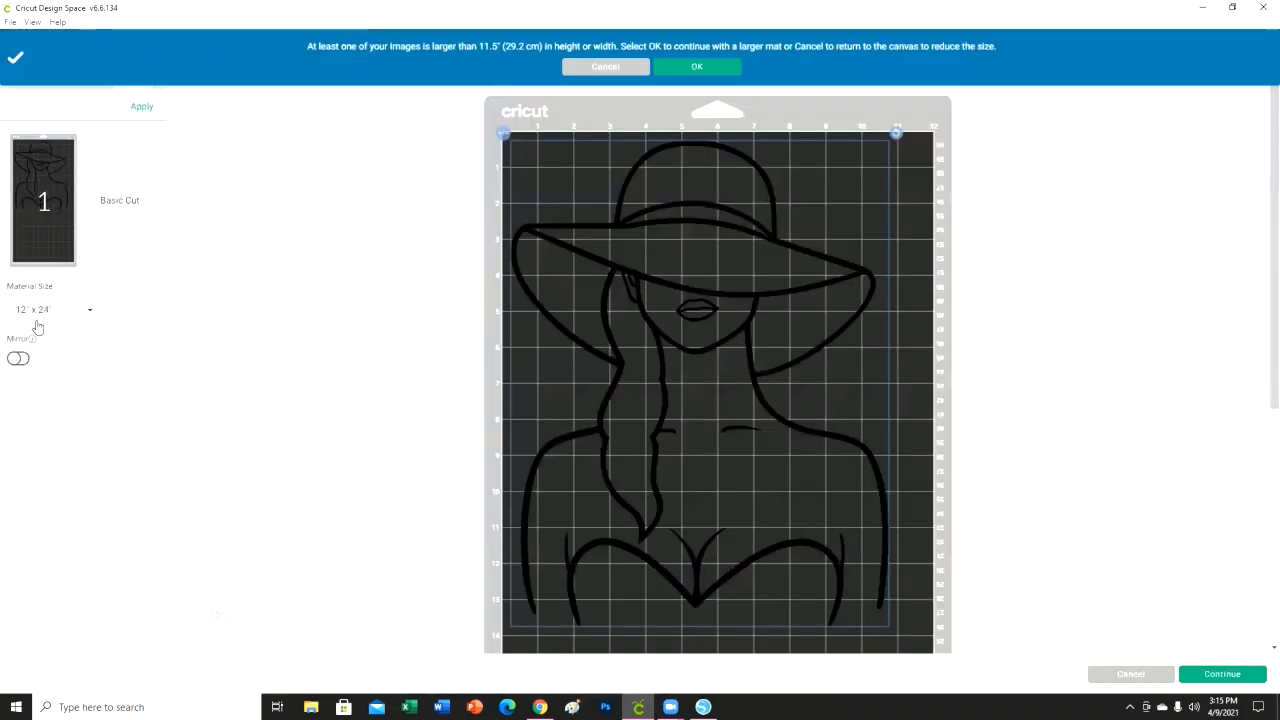
left_click(18, 358)
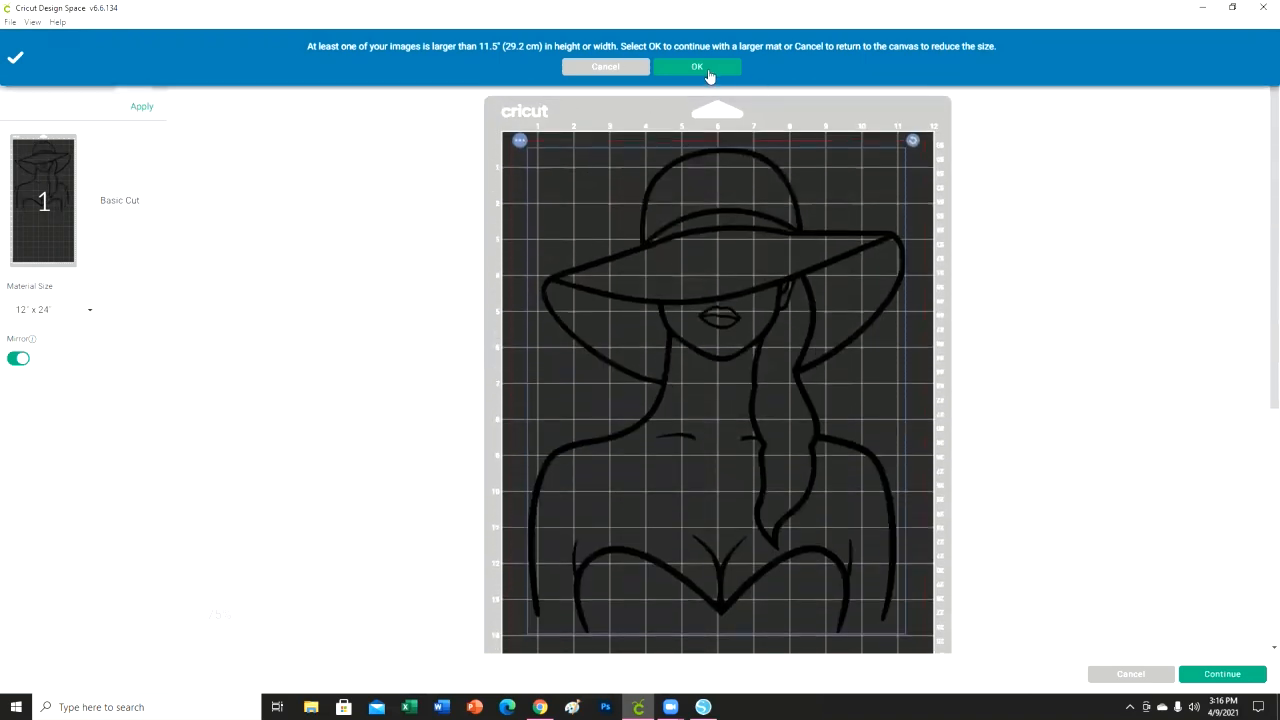
left_click(697, 66)
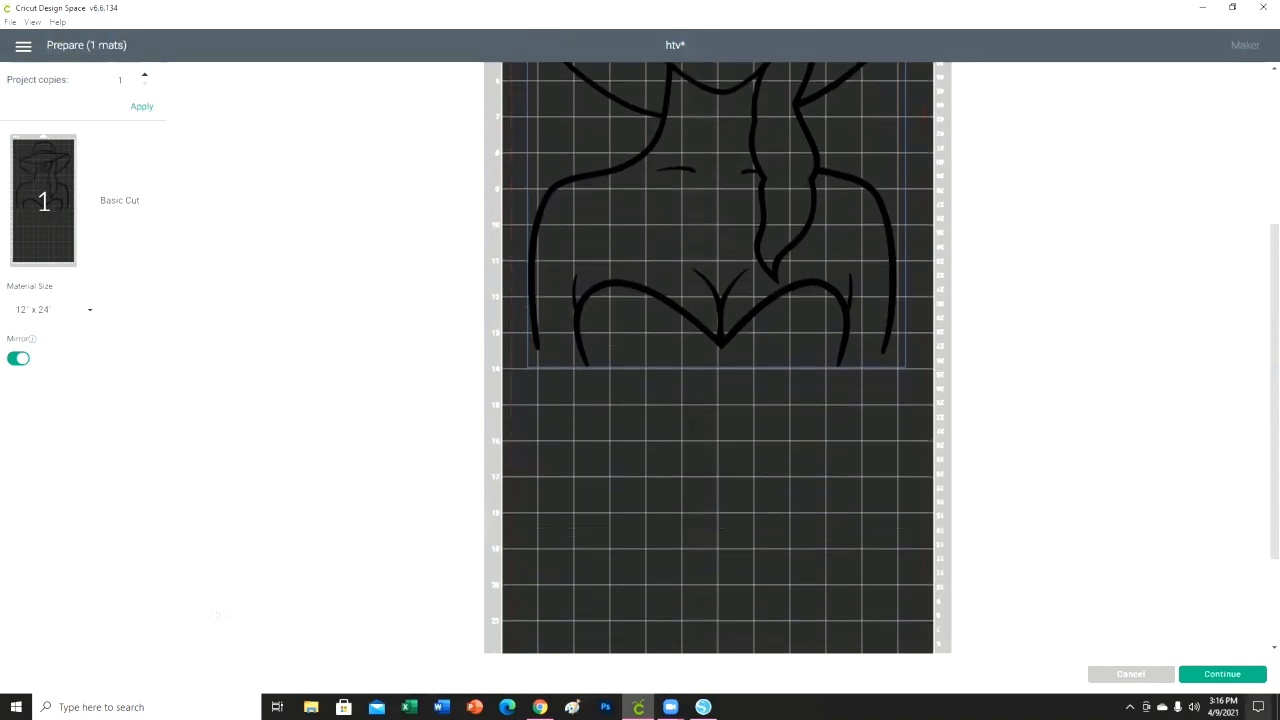
left_click(1222, 673)
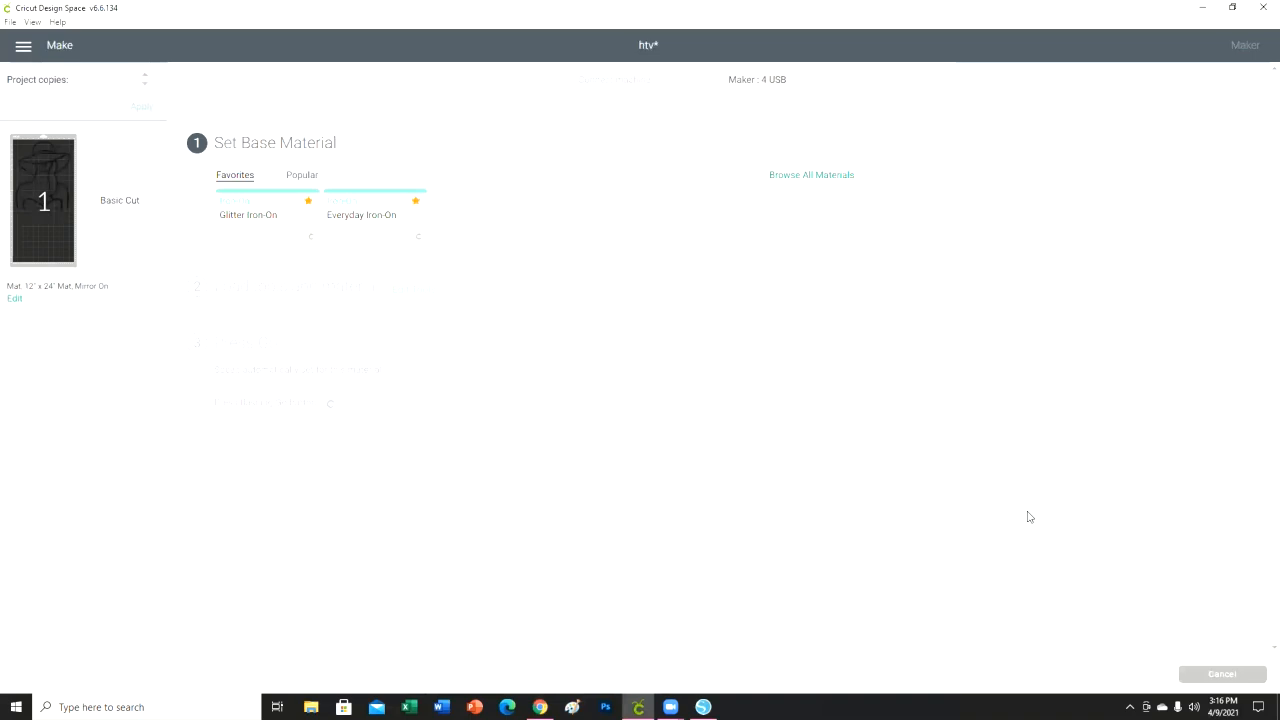
- Choose Everyday Iron-On from Favorites as the base material
left_click(361, 200)
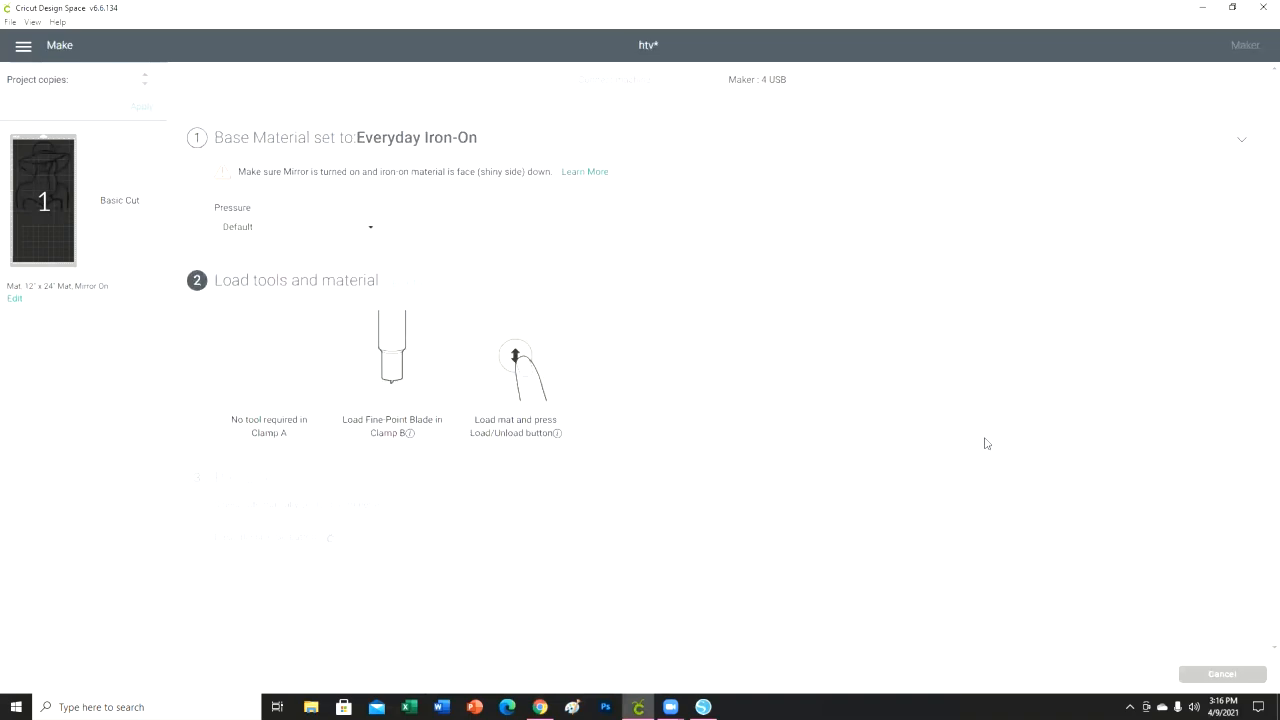
mouse_move(911, 458)
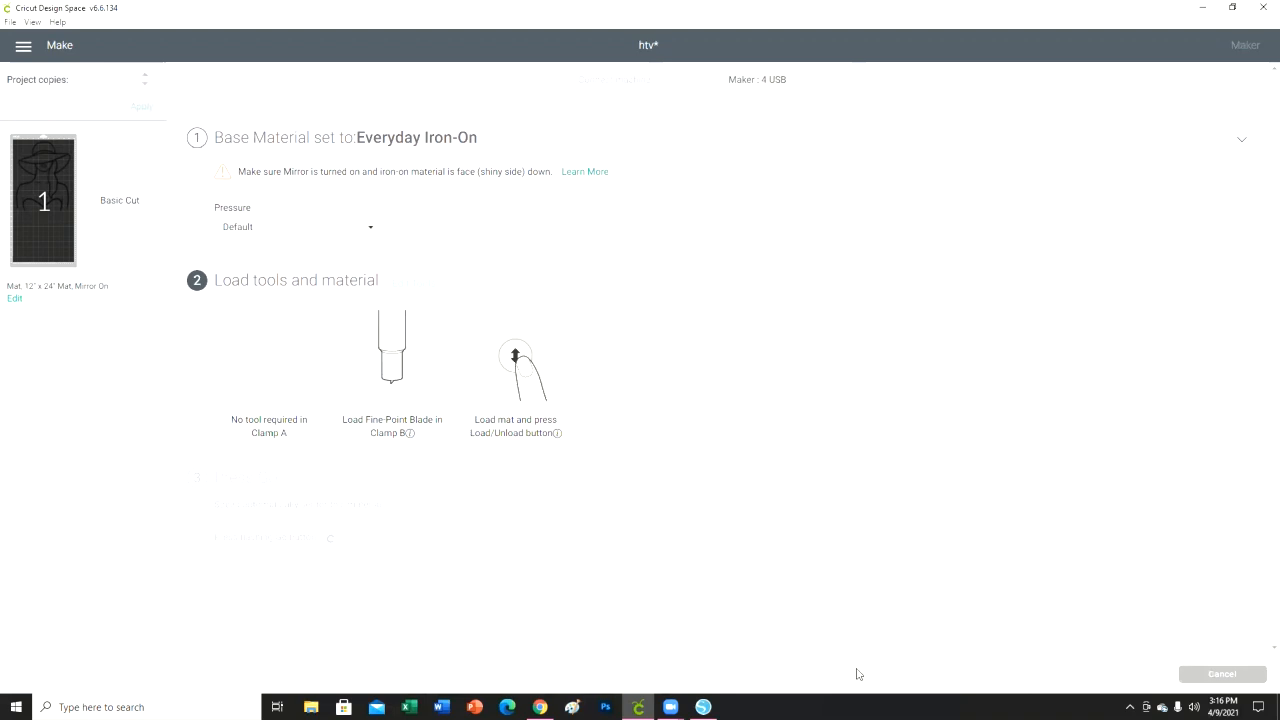
mouse_move(635, 358)
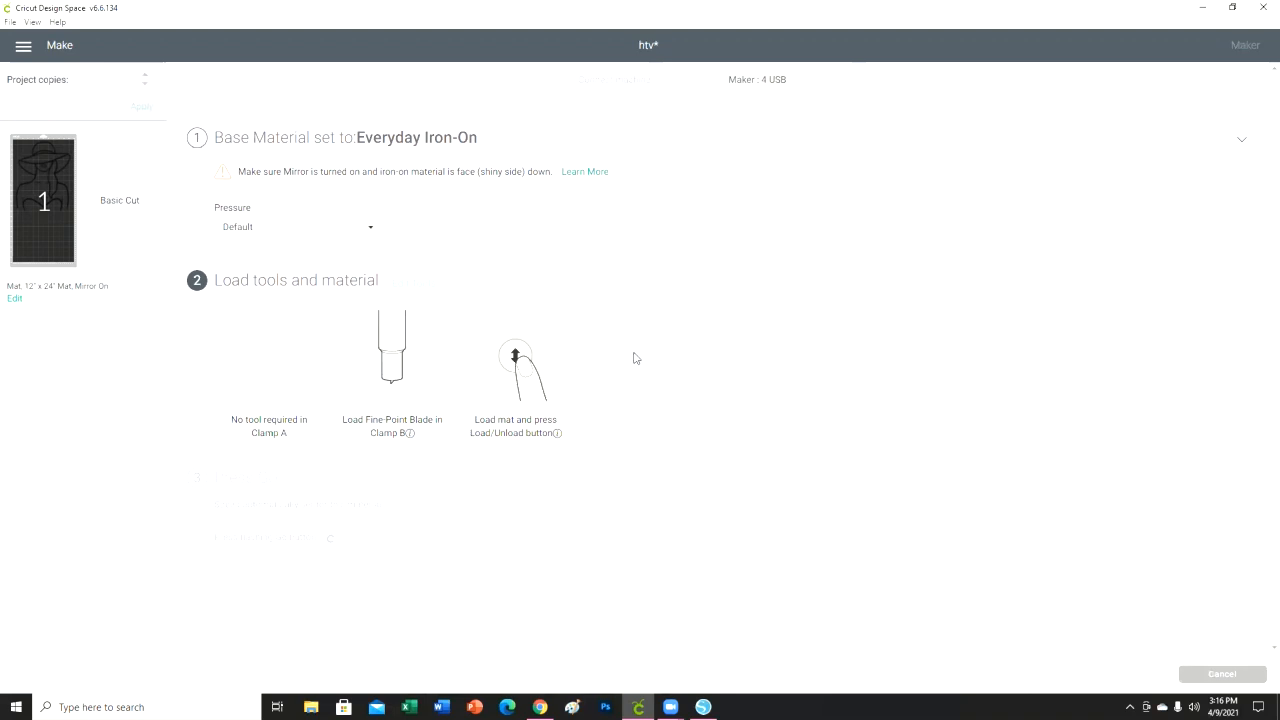